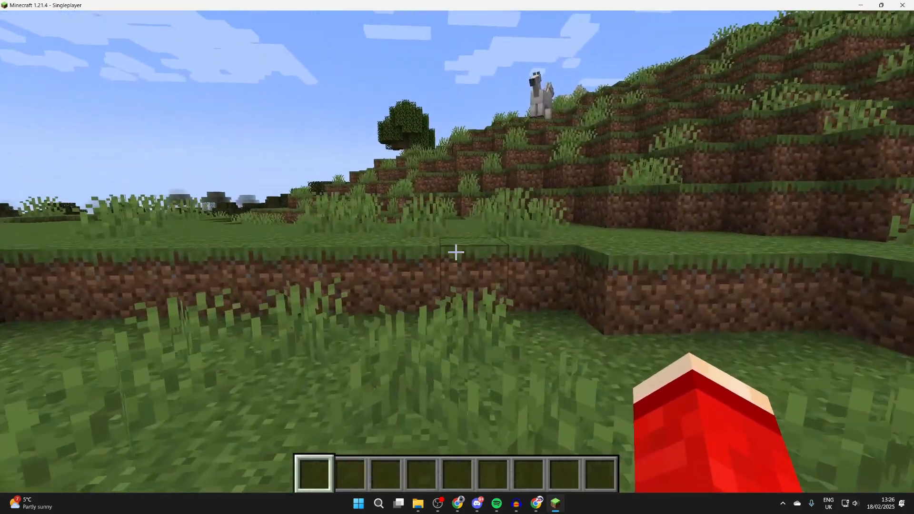
Step: Search Google for 'xaero minimap' and open the CurseForge Xaero's Minimap result
{"action": "key", "text": "Escape"}
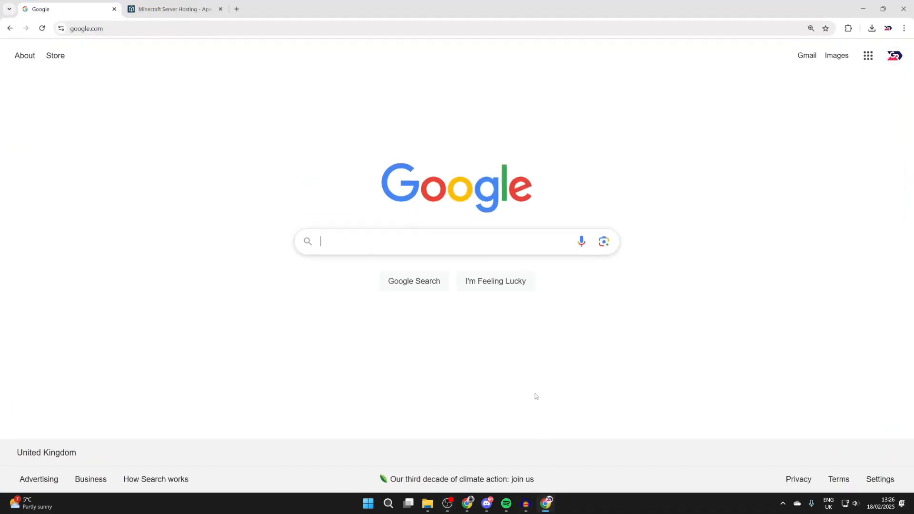
{"action": "type", "text": "x"}
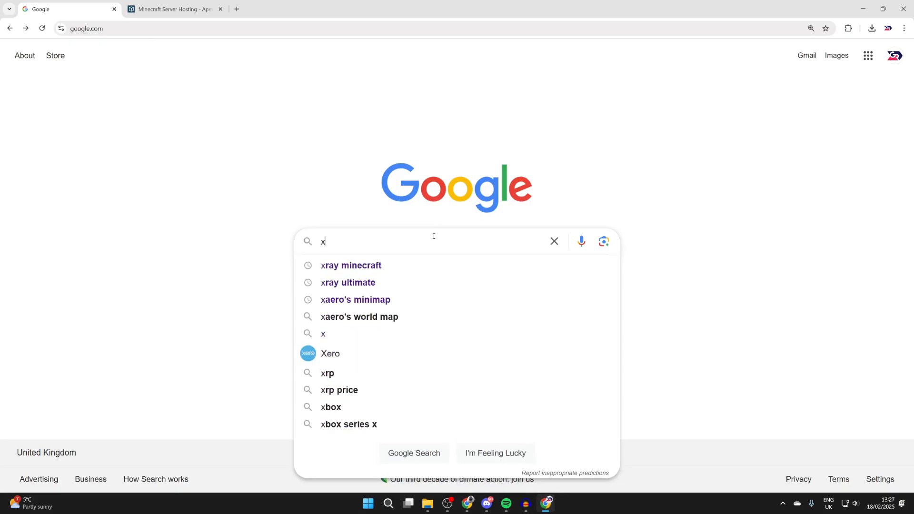
{"action": "type", "text": "aero minimap mod"}
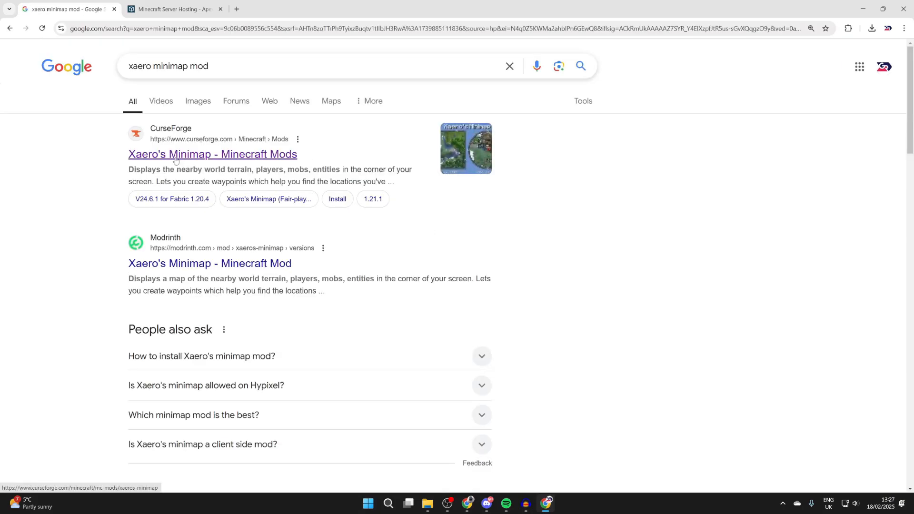
{"action": "left_click", "coordinate": [212, 154]}
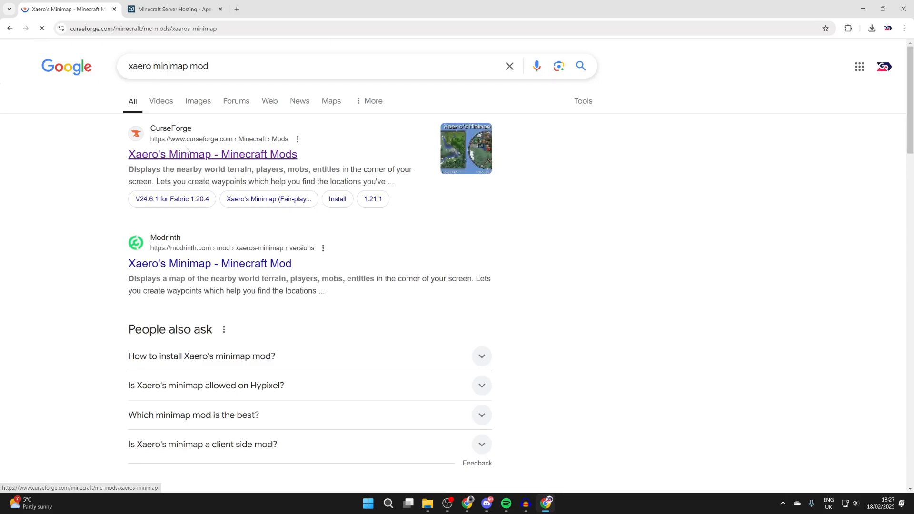
{"action": "left_click", "coordinate": [212, 154]}
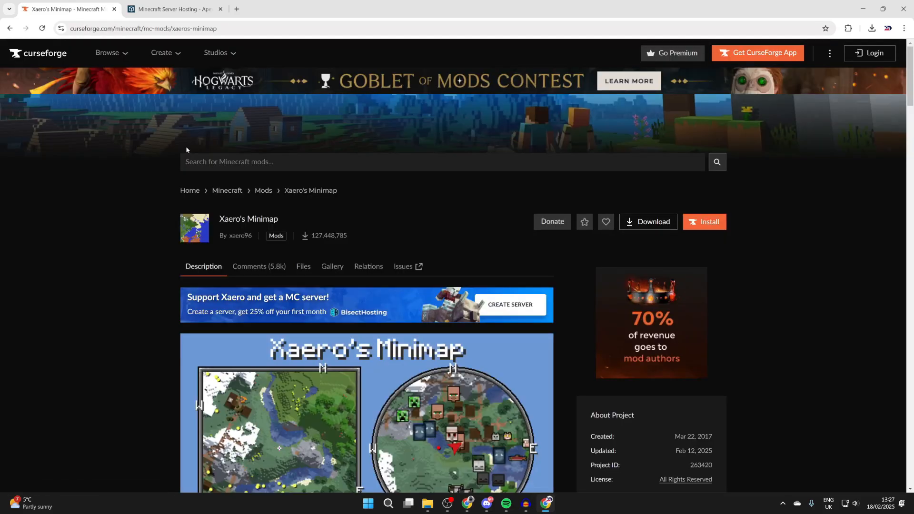
{"action": "scroll", "scroll_direction": "down", "scroll_amount": 3}
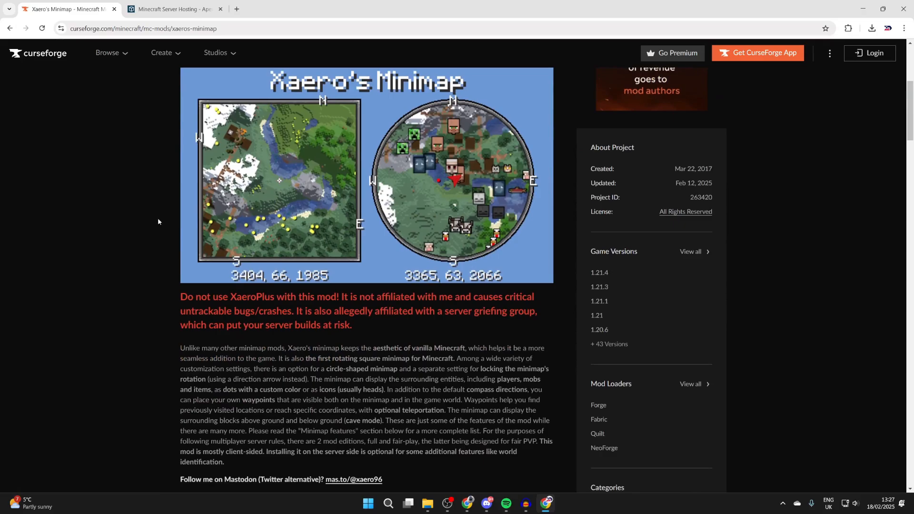
{"action": "scroll", "scroll_direction": "up", "scroll_amount": 3}
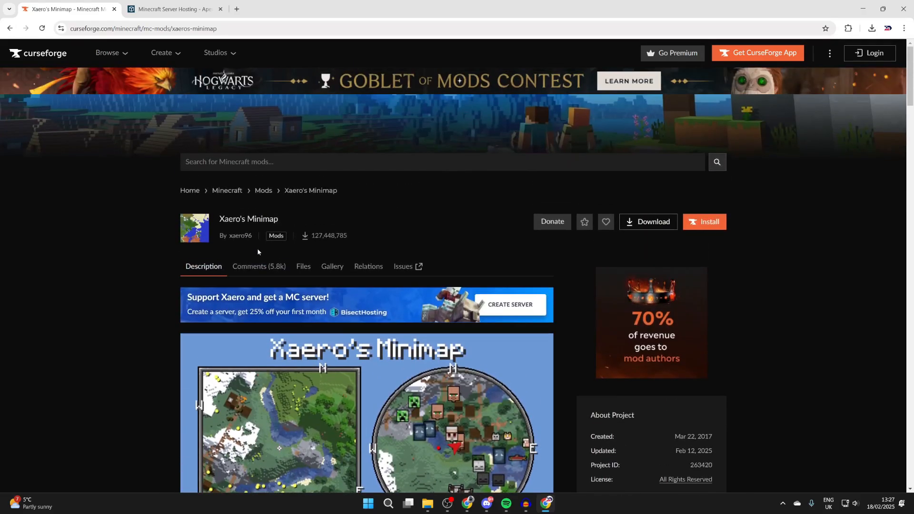
{"action": "left_click", "coordinate": [303, 266]}
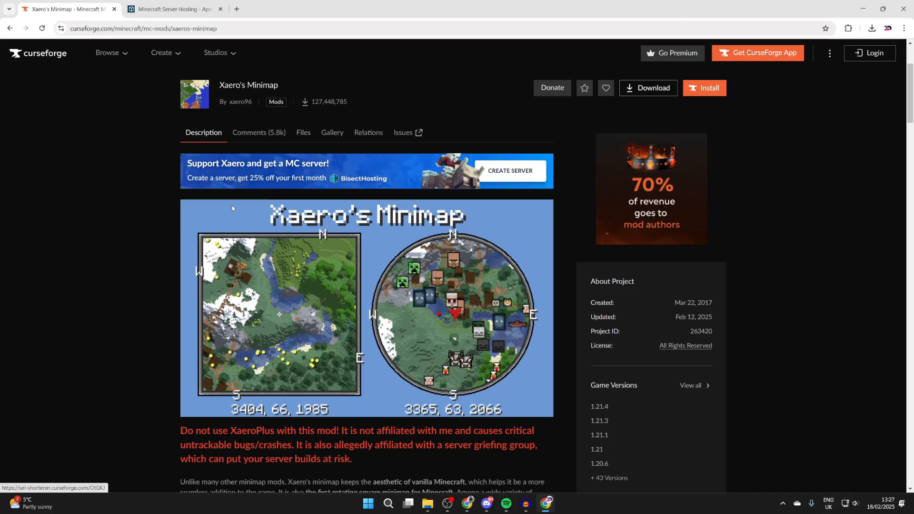
{"action": "scroll", "scroll_direction": "down", "scroll_amount": 3}
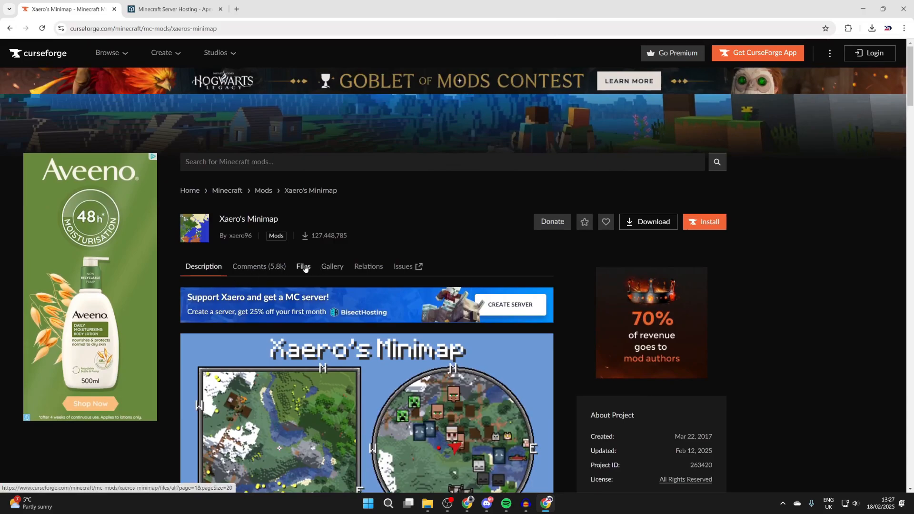
Step: Show Xaero's Minimap's Files list and scroll down to the v25.0.x builds
{"action": "left_click", "coordinate": [304, 266]}
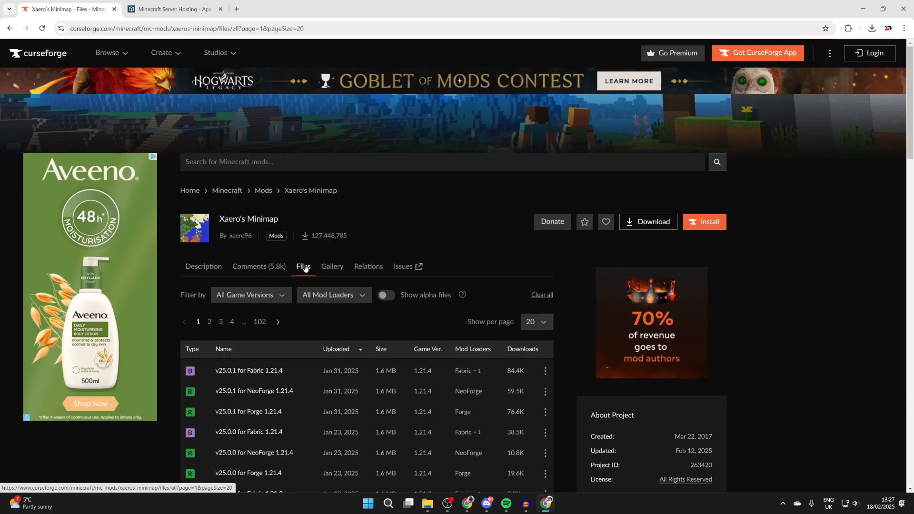
{"action": "scroll", "scroll_direction": "down", "scroll_amount": 3}
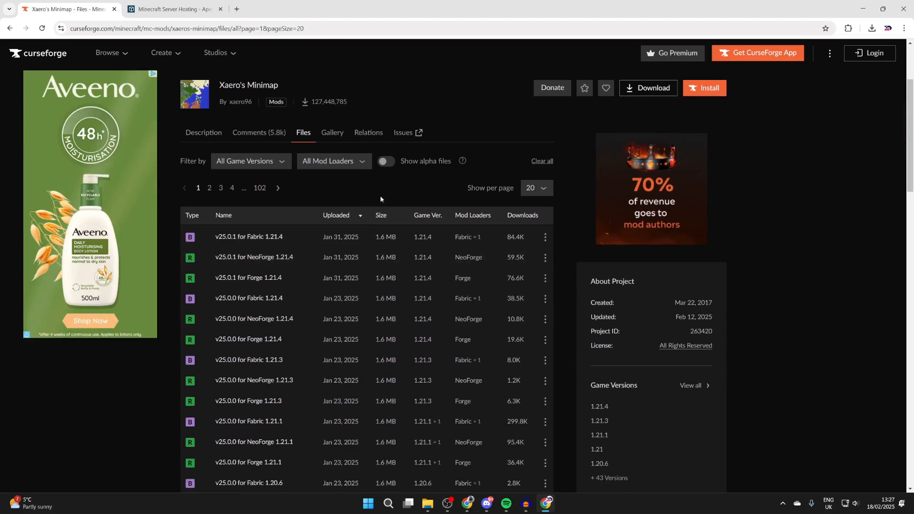
{"action": "mouse_move", "coordinate": [426, 228]}
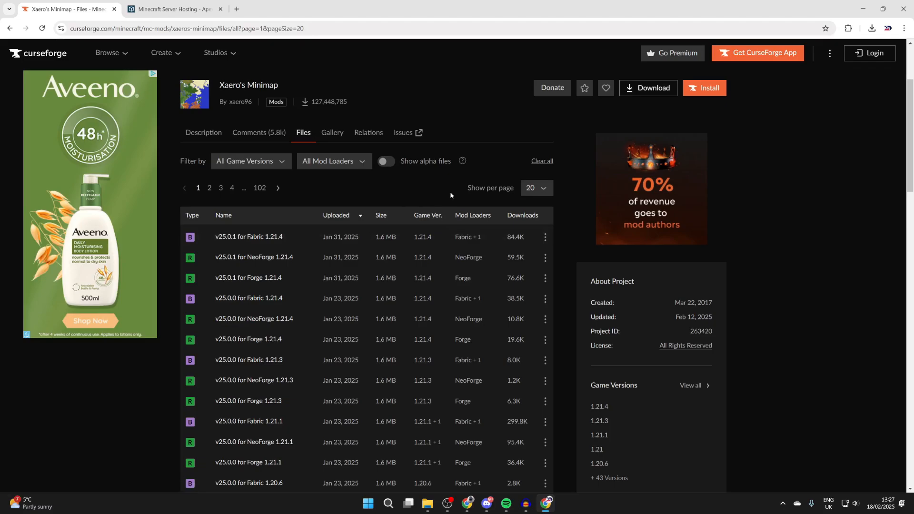
{"action": "mouse_move", "coordinate": [457, 211]}
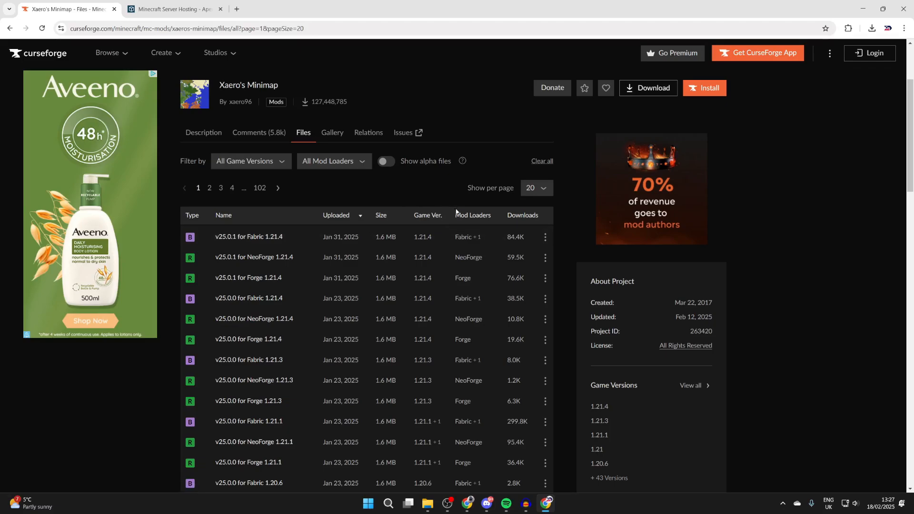
{"action": "mouse_move", "coordinate": [473, 215]}
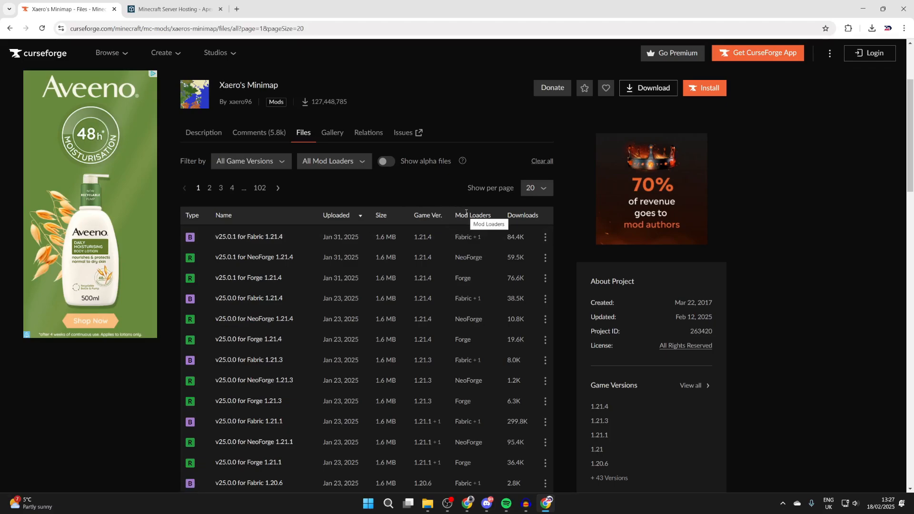
{"action": "mouse_move", "coordinate": [470, 211]}
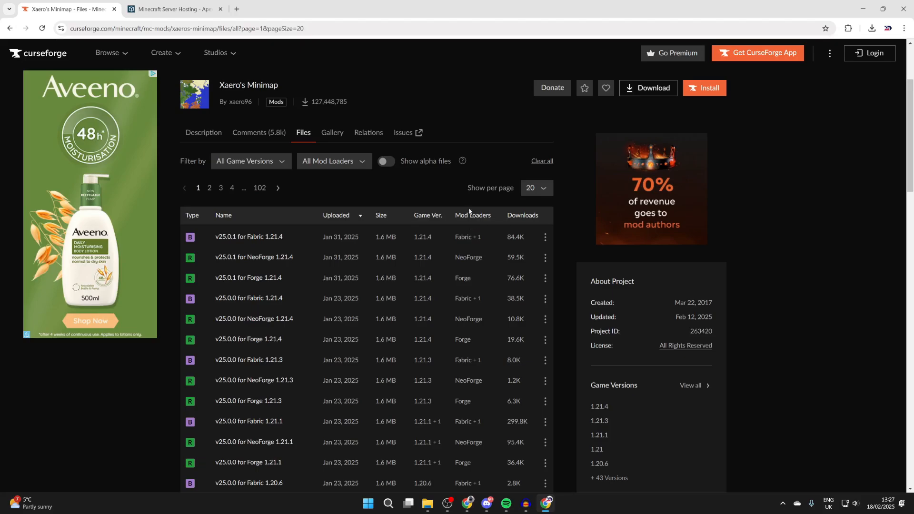
{"action": "mouse_move", "coordinate": [473, 215]}
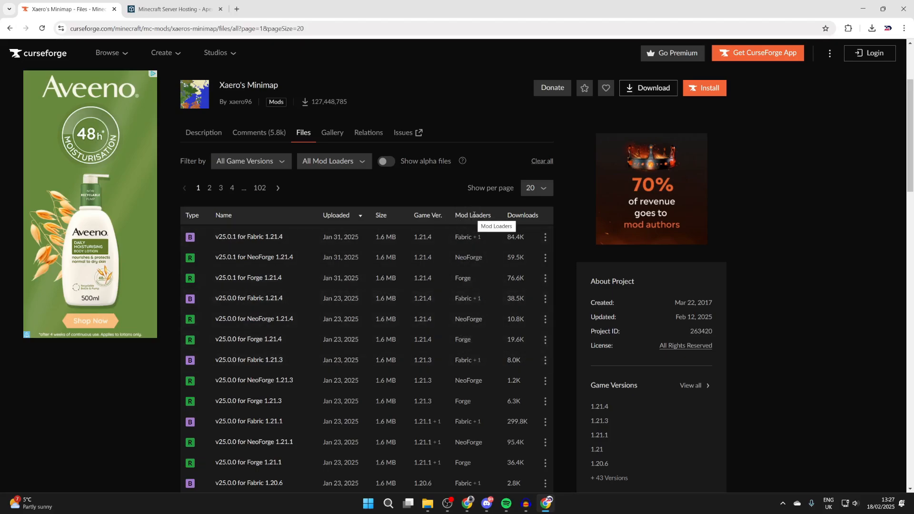
{"action": "mouse_move", "coordinate": [462, 279]}
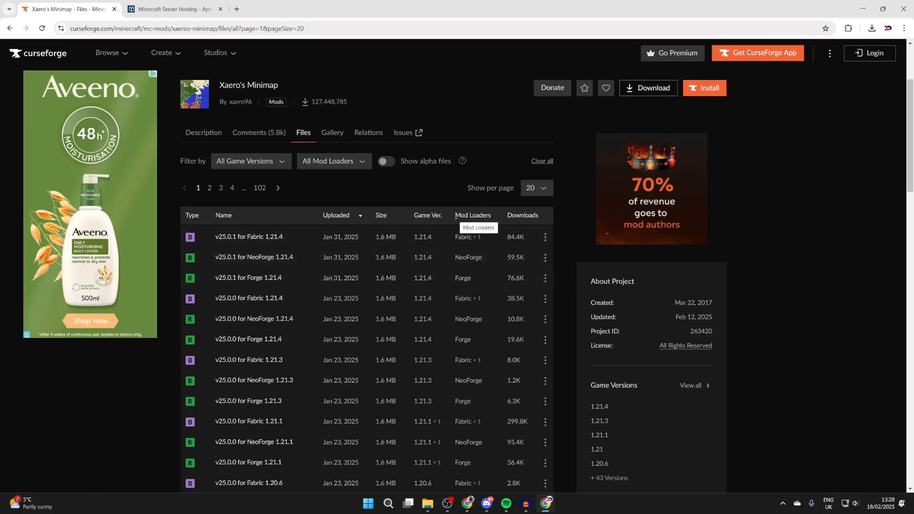
{"action": "mouse_move", "coordinate": [457, 286]}
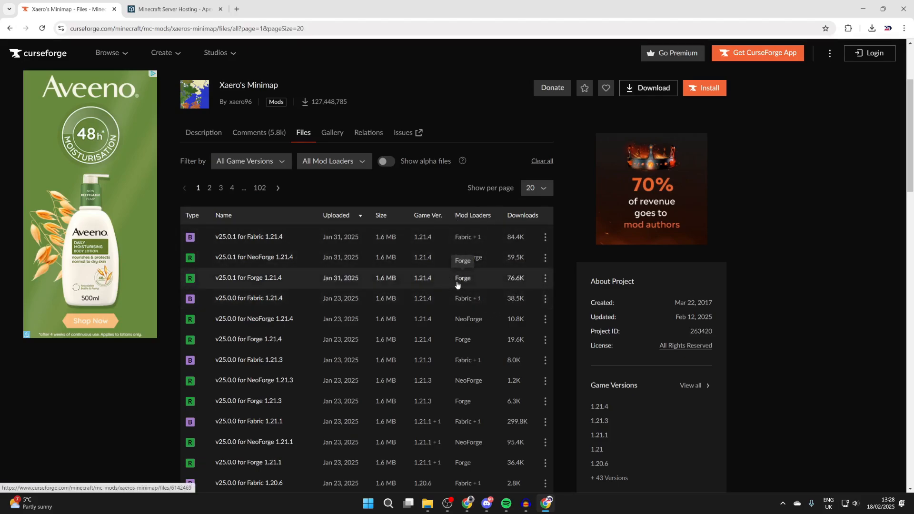
{"action": "mouse_move", "coordinate": [434, 281]}
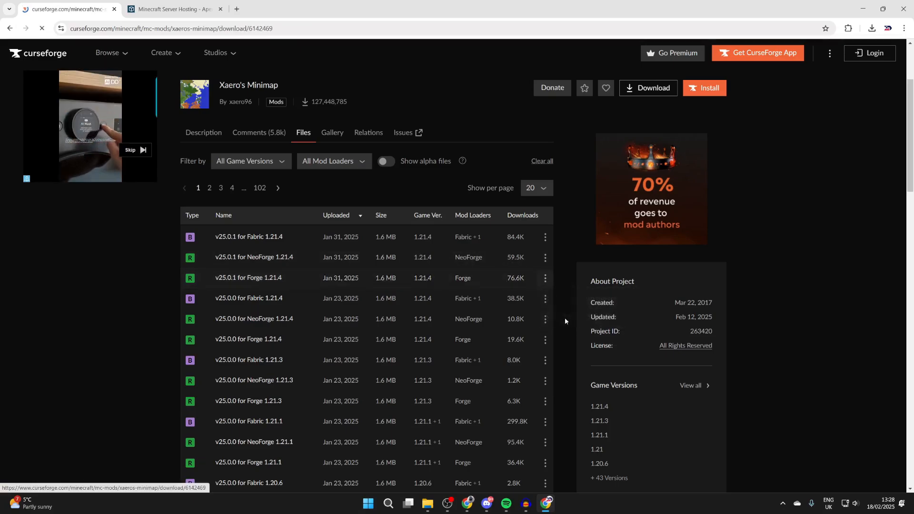
Step: Reach the v25.0.1 Forge 1.21.4 download page, then switch to the Apex Hosting tab
{"action": "left_click", "coordinate": [647, 87]}
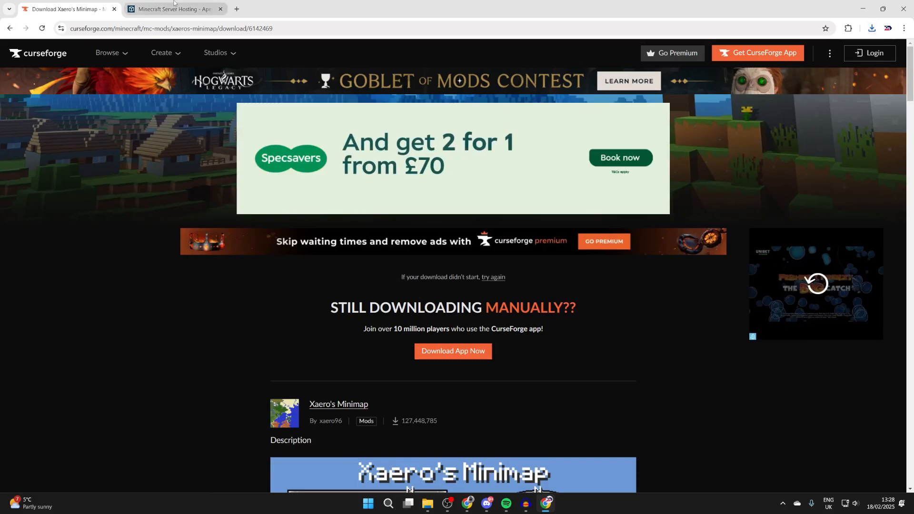
{"action": "left_click", "coordinate": [175, 9]}
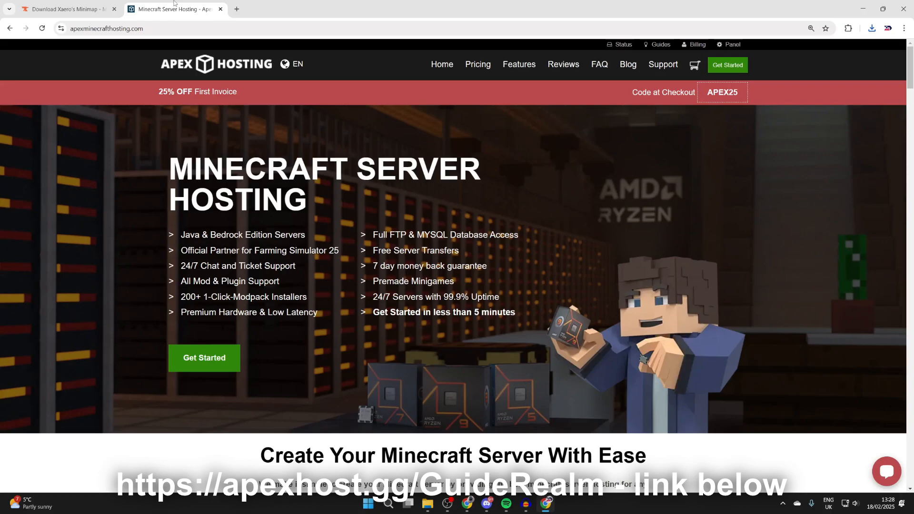
Step: Scroll through Apex Hosting's feature overview, then return to the Google tab
{"action": "scroll", "scroll_direction": "down", "scroll_amount": 3}
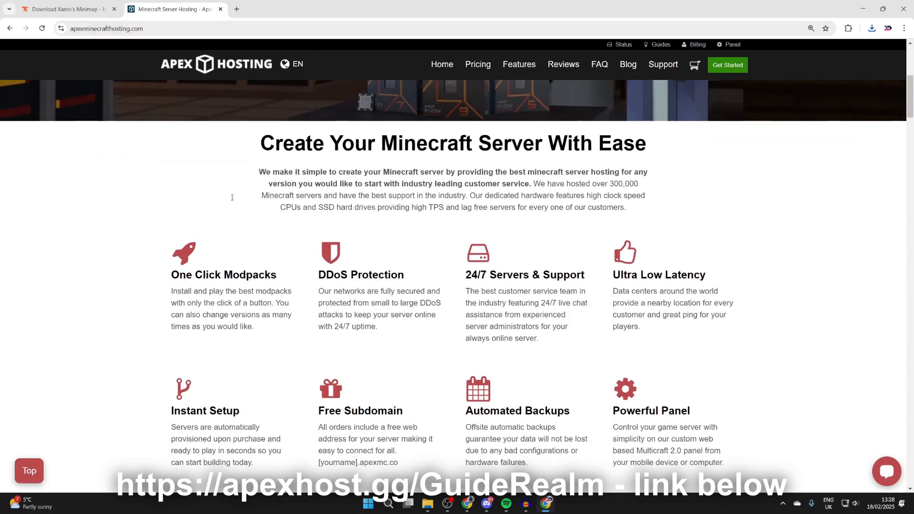
{"action": "scroll", "scroll_direction": "up", "scroll_amount": 3}
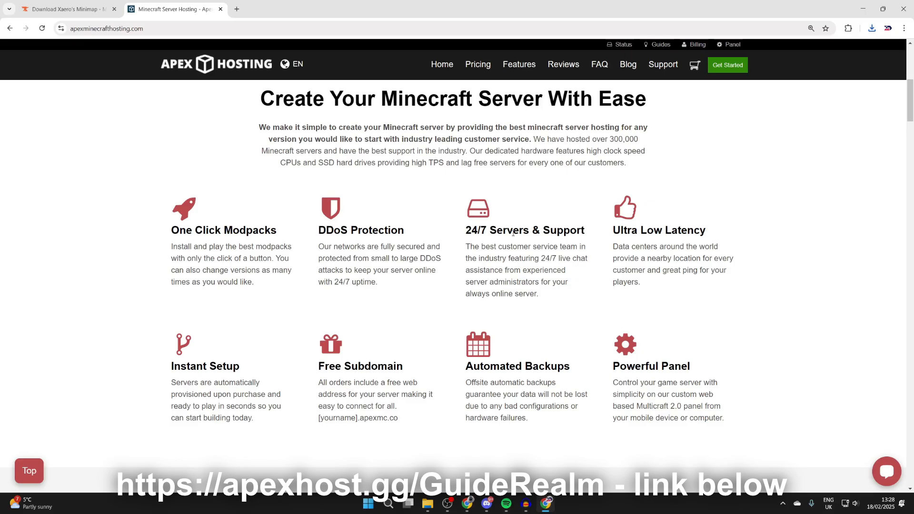
{"action": "mouse_move", "coordinate": [543, 258]}
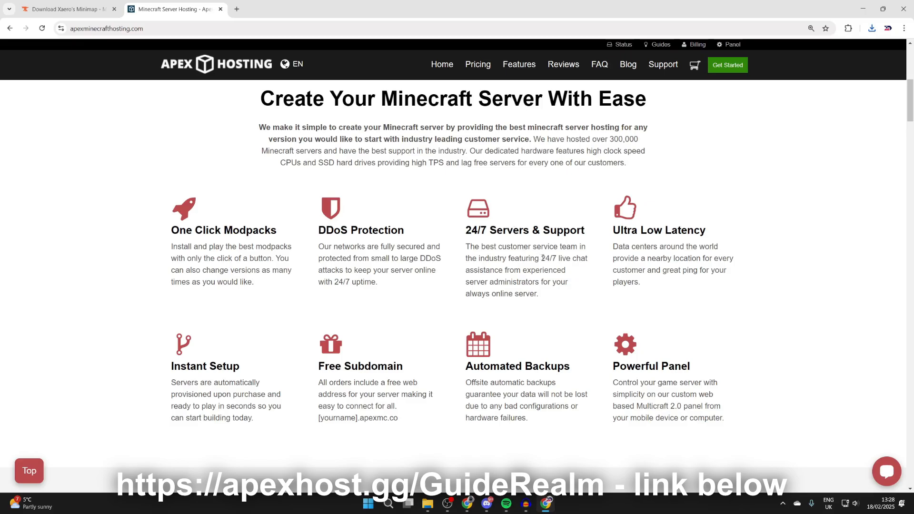
{"action": "mouse_move", "coordinate": [551, 270]}
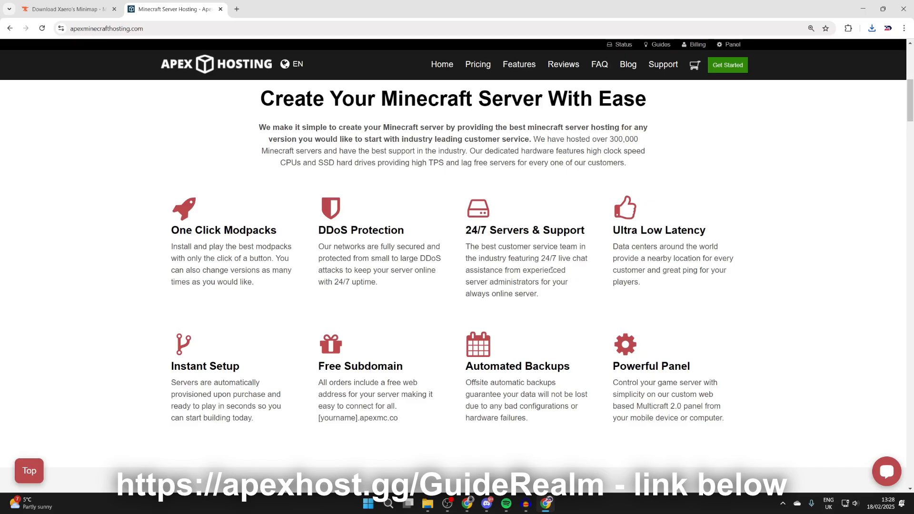
{"action": "left_click", "coordinate": [64, 8]}
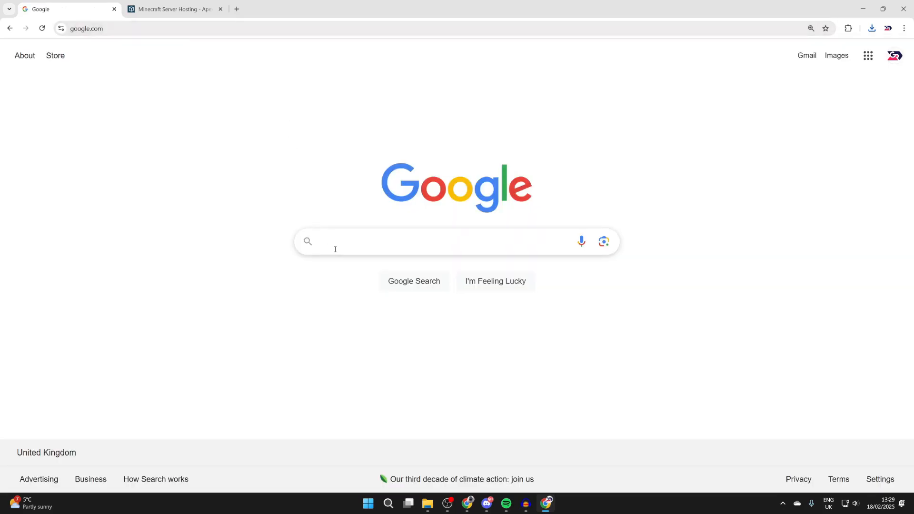
Step: Search Google for 'forge minecraft' and open the Forge Files downloads page for 1.21.4
{"action": "type", "text": "forg"}
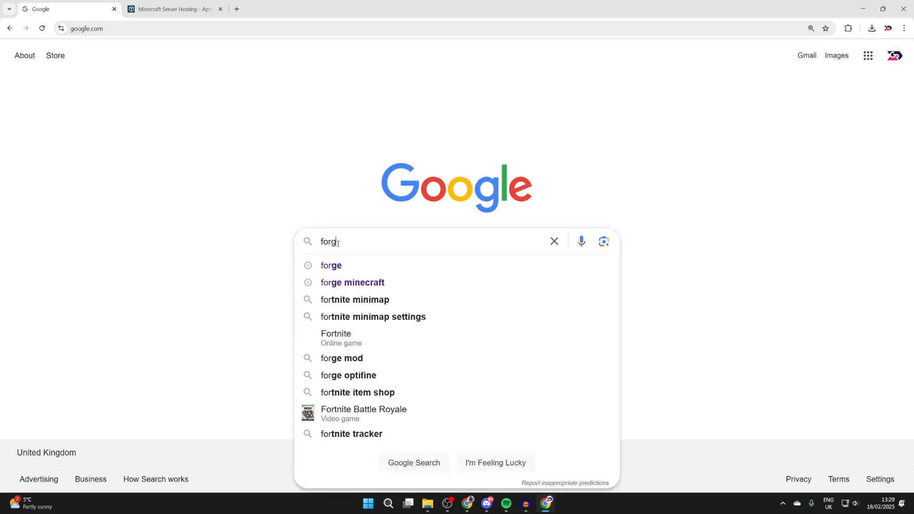
{"action": "left_click", "coordinate": [352, 283]}
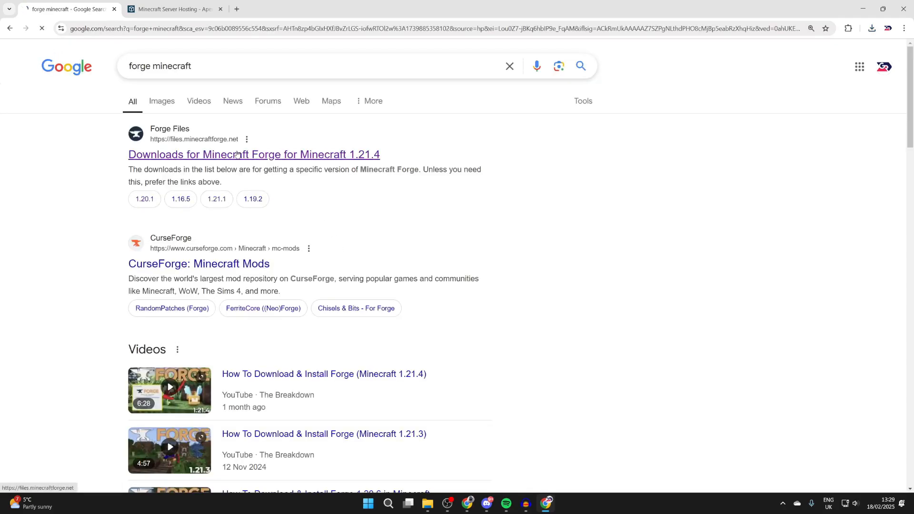
{"action": "left_click", "coordinate": [254, 154]}
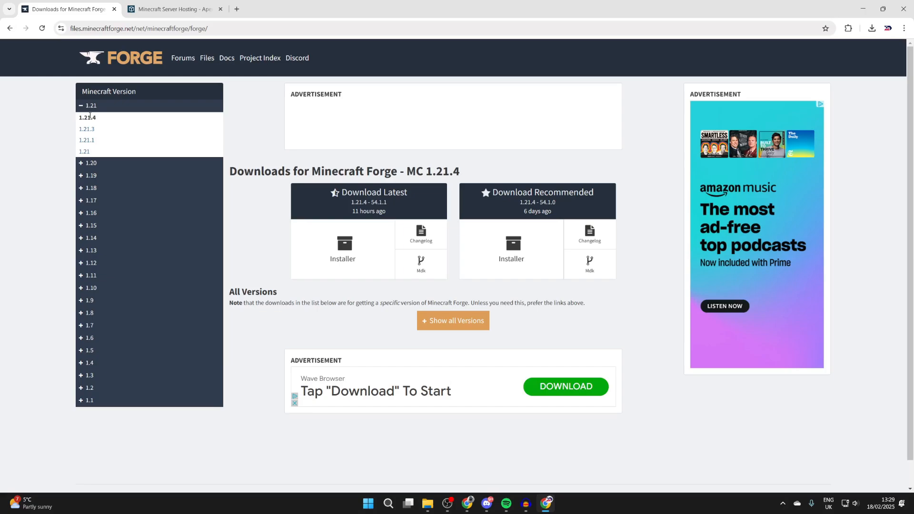
{"action": "mouse_move", "coordinate": [421, 235]}
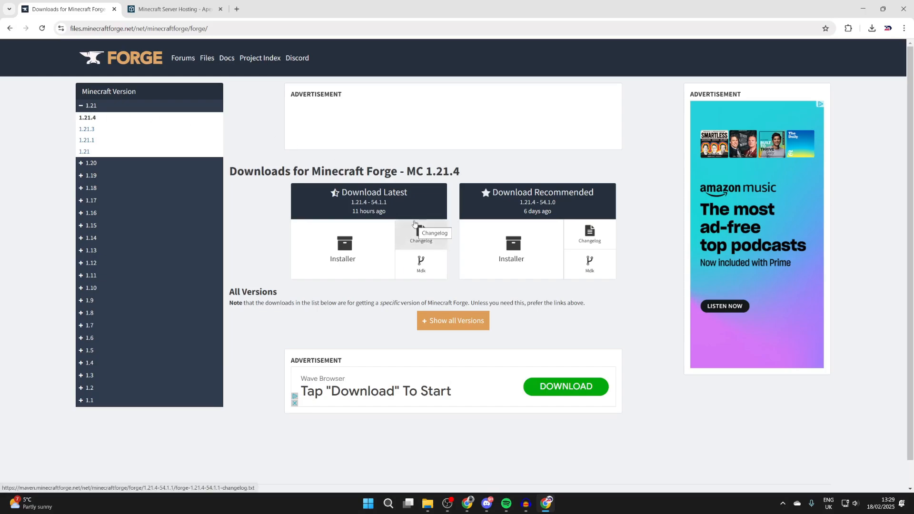
{"action": "mouse_move", "coordinate": [347, 205]}
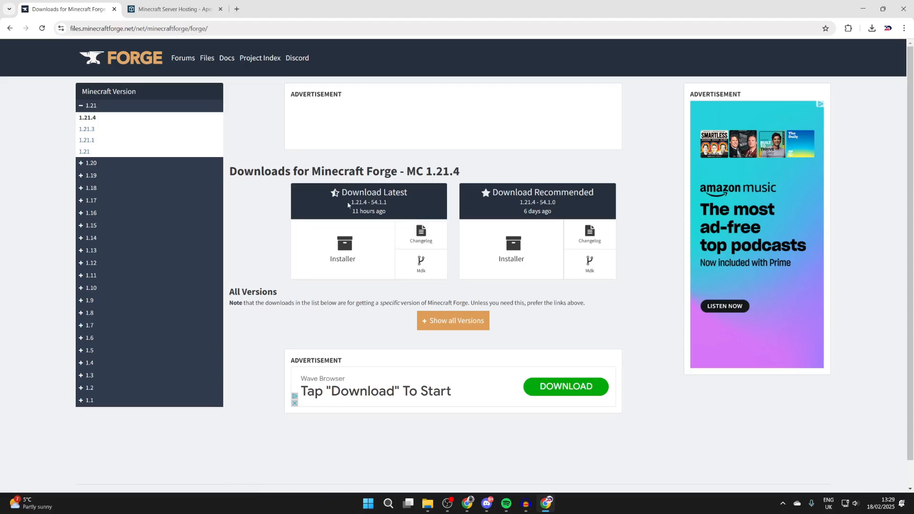
Step: Choose the latest Forge 54.1.1 Installer link for Minecraft 1.21.4
{"action": "left_click", "coordinate": [343, 249]}
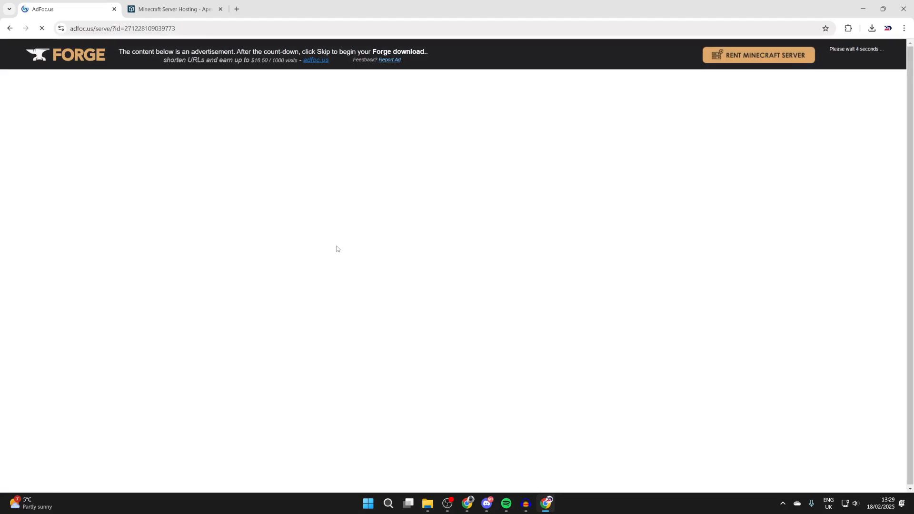
{"action": "mouse_move", "coordinate": [318, 295]}
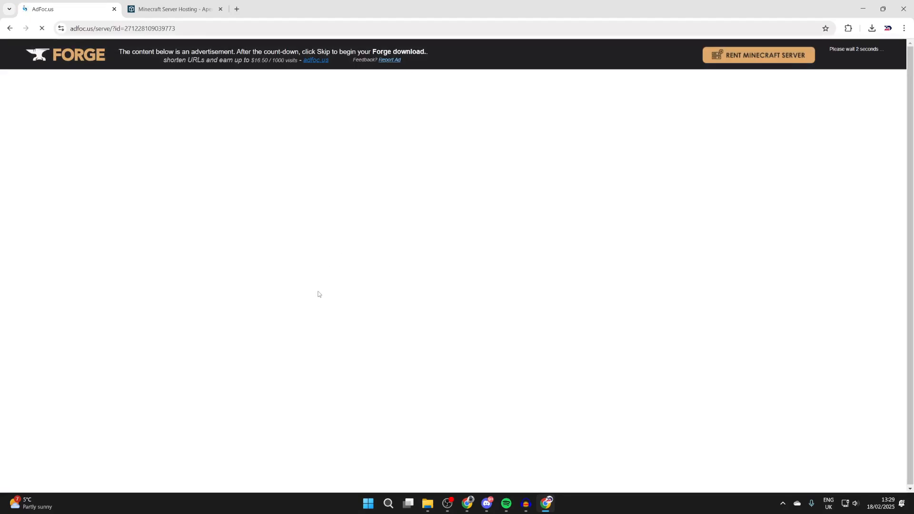
{"action": "mouse_move", "coordinate": [468, 236]}
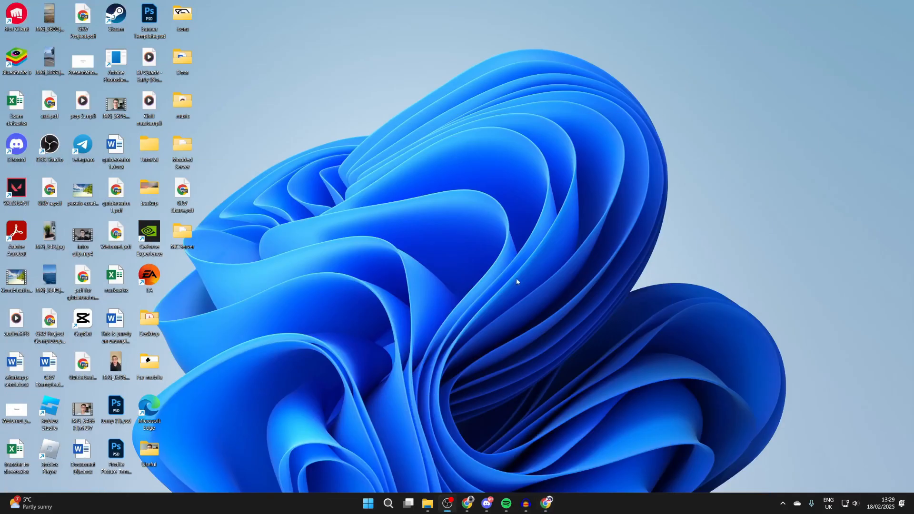
{"action": "mouse_move", "coordinate": [428, 503]}
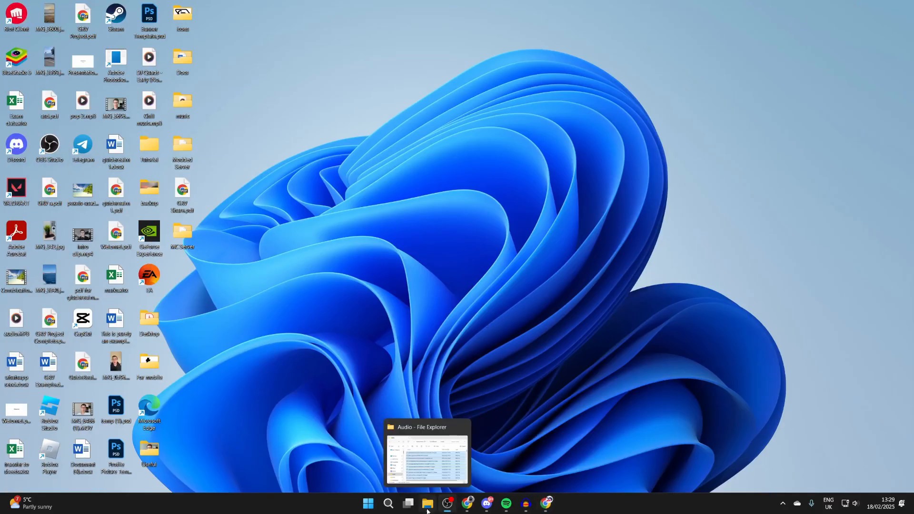
Step: Open Downloads in File Explorer and launch forge-1.21.4-54.1.1-installer.jar
{"action": "right_click", "coordinate": [428, 503]}
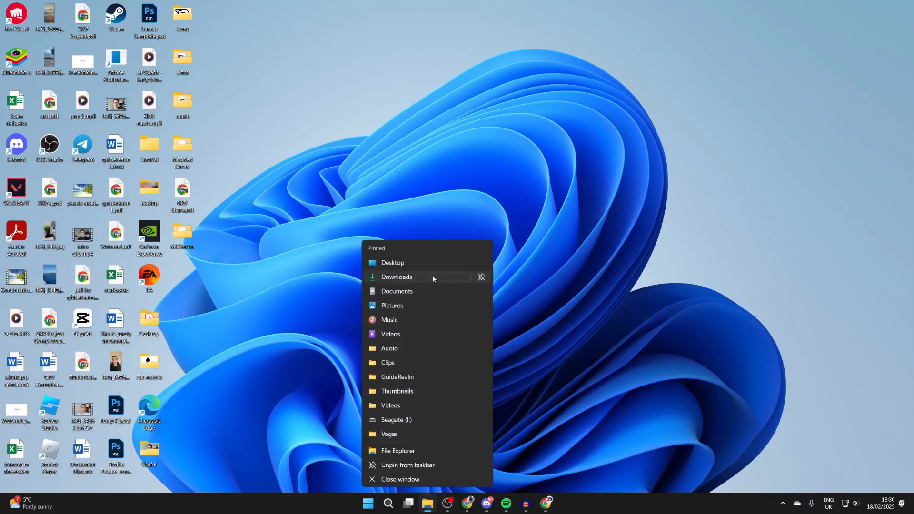
{"action": "left_click", "coordinate": [397, 277]}
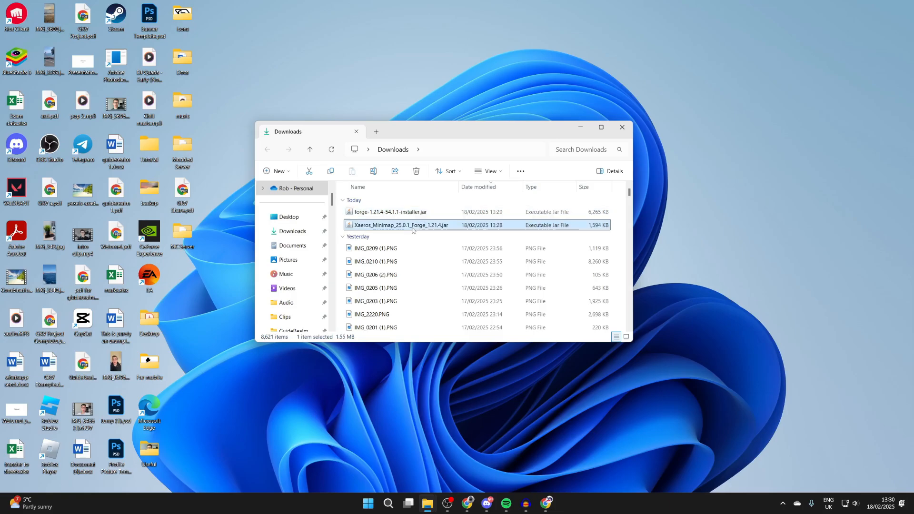
{"action": "left_click", "coordinate": [390, 212]}
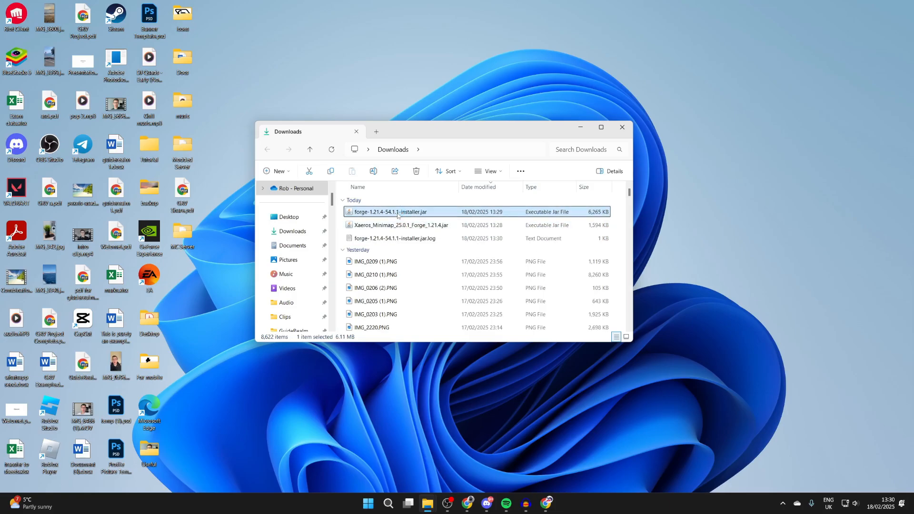
{"action": "double_click", "coordinate": [392, 212]}
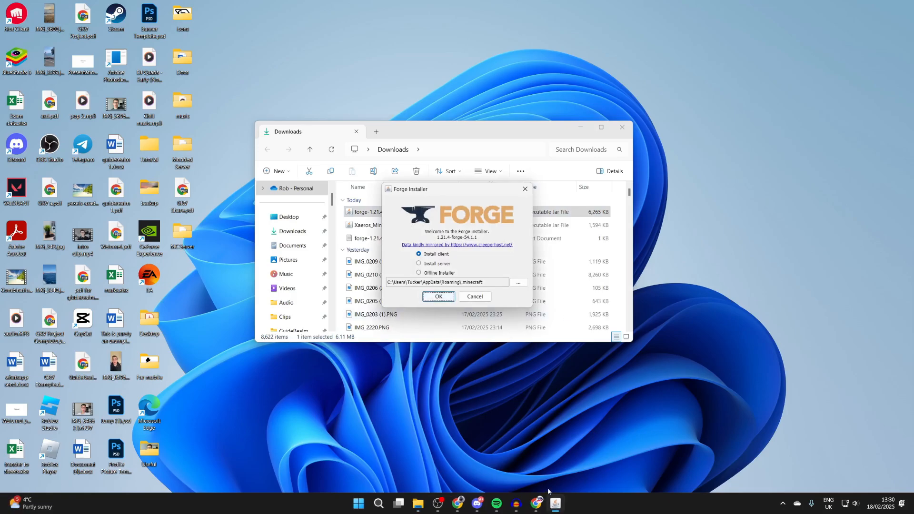
Step: Bring up java.com in Chrome and choose Download Java for Desktops
{"action": "left_click", "coordinate": [536, 503]}
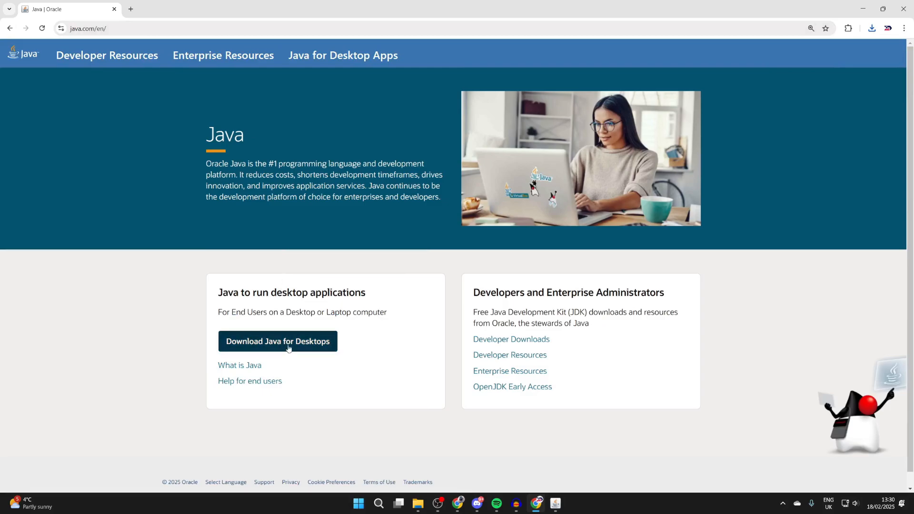
{"action": "left_click", "coordinate": [278, 342]}
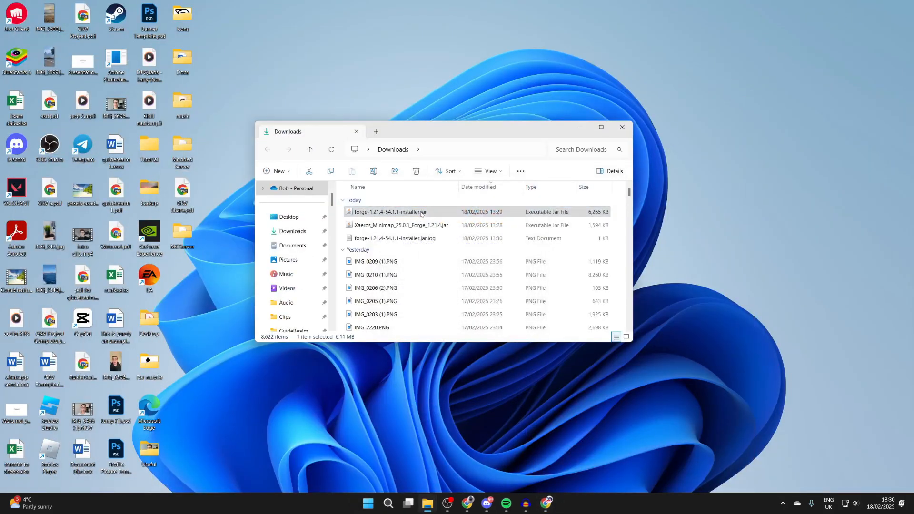
Step: Run forge-1.21.4-54.1.1-installer.jar with Java to reopen the Forge Installer
{"action": "right_click", "coordinate": [390, 212]}
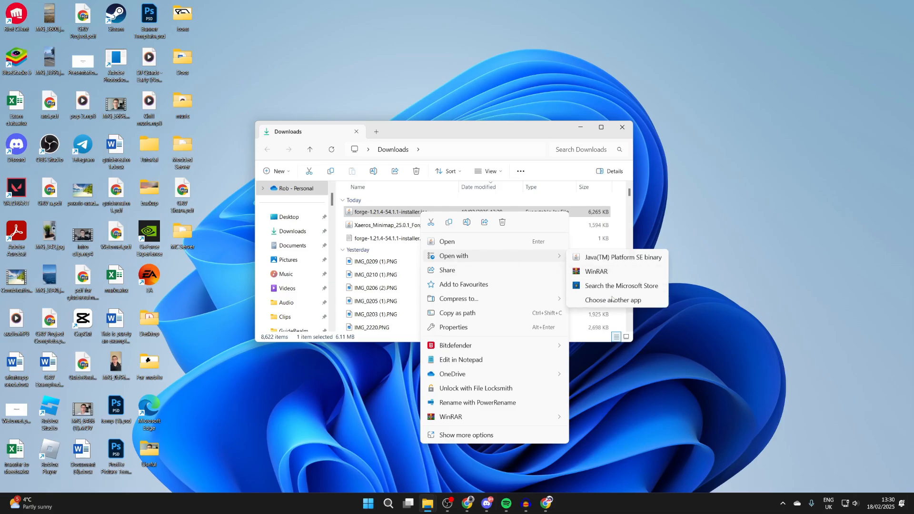
{"action": "left_click", "coordinate": [613, 299]}
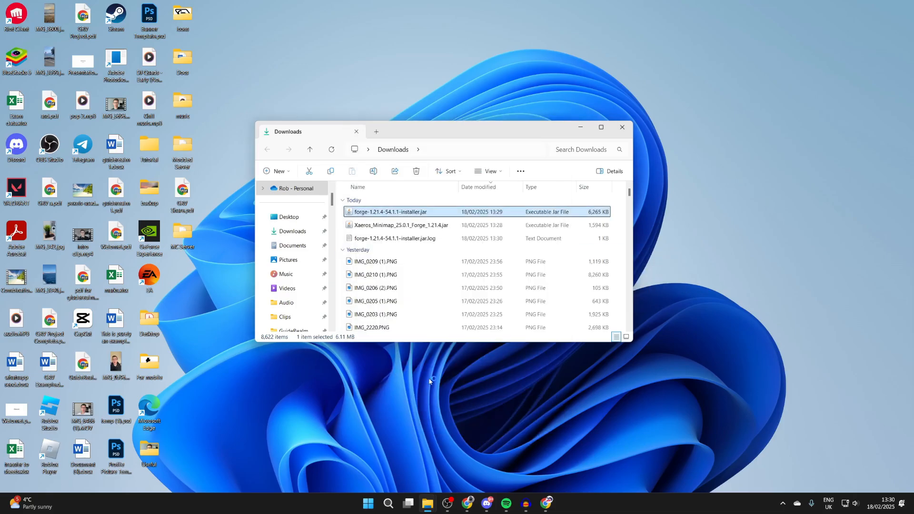
{"action": "double_click", "coordinate": [392, 211]}
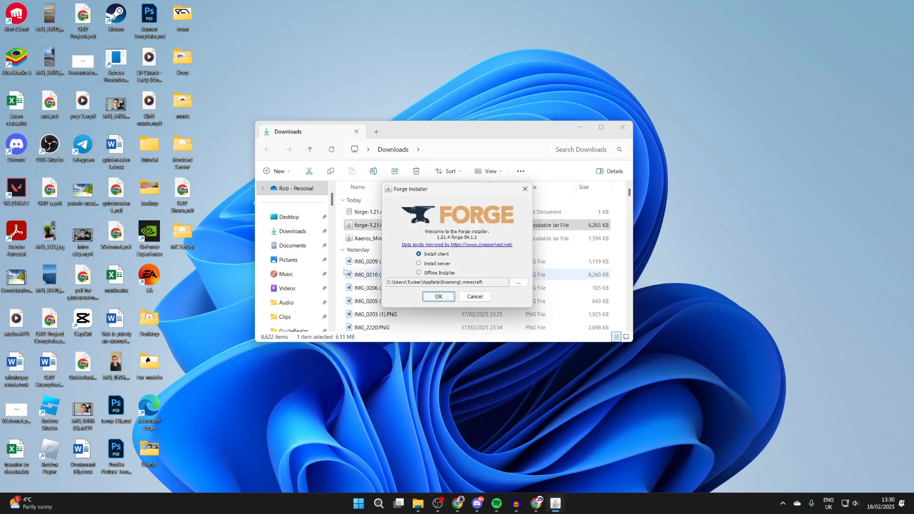
{"action": "mouse_move", "coordinate": [553, 367]}
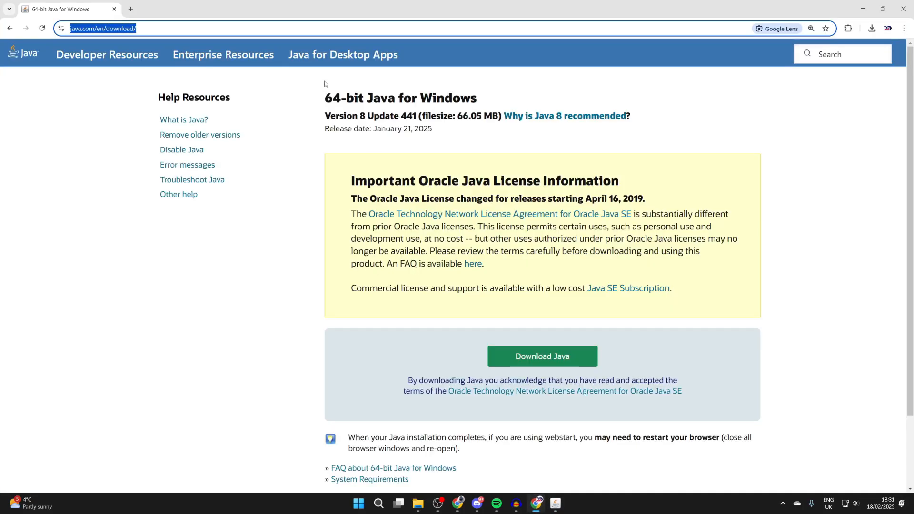
{"action": "mouse_move", "coordinate": [320, 80]}
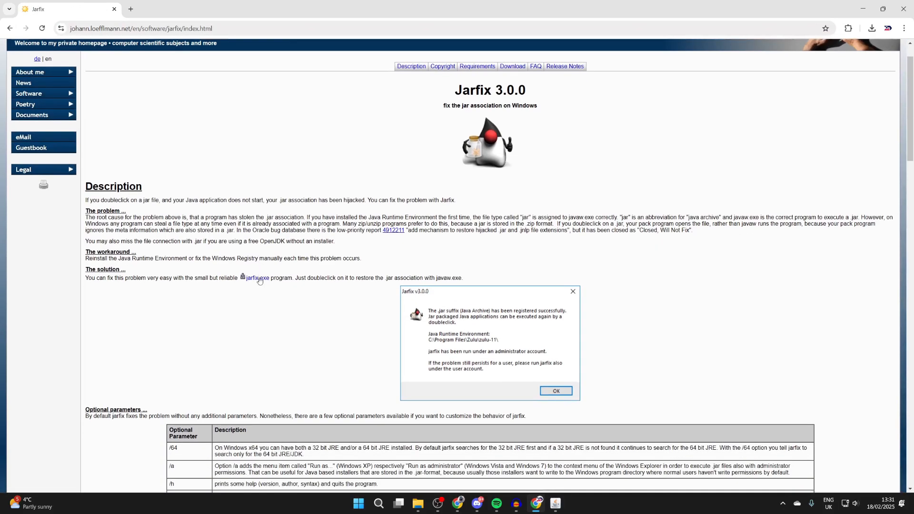
{"action": "mouse_move", "coordinate": [256, 278]}
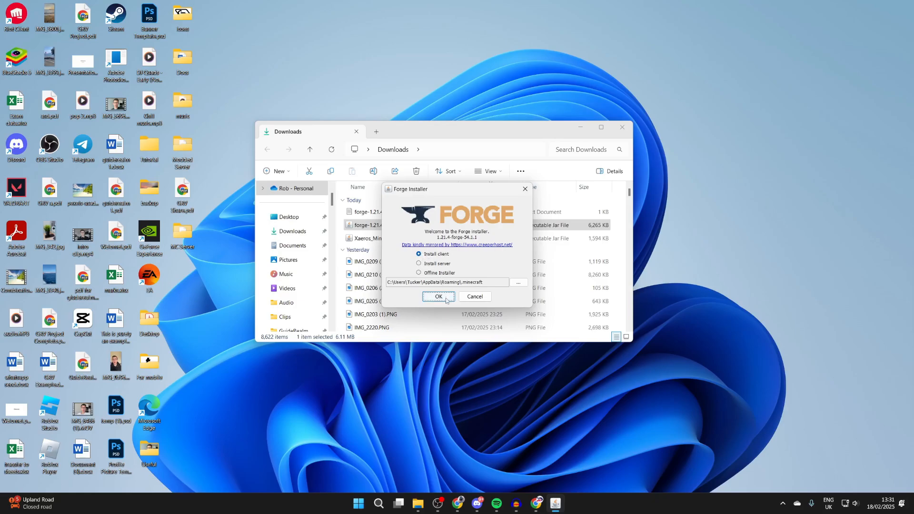
Step: Install the 1.21.4-forge-54.1.1 client, dismiss the success message, and launch Minecraft Launcher
{"action": "left_click", "coordinate": [439, 297]}
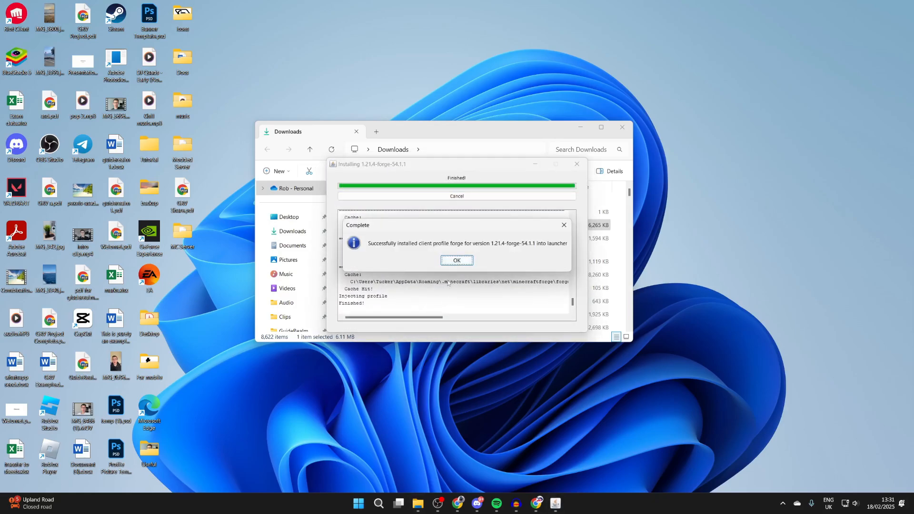
{"action": "left_click", "coordinate": [456, 260]}
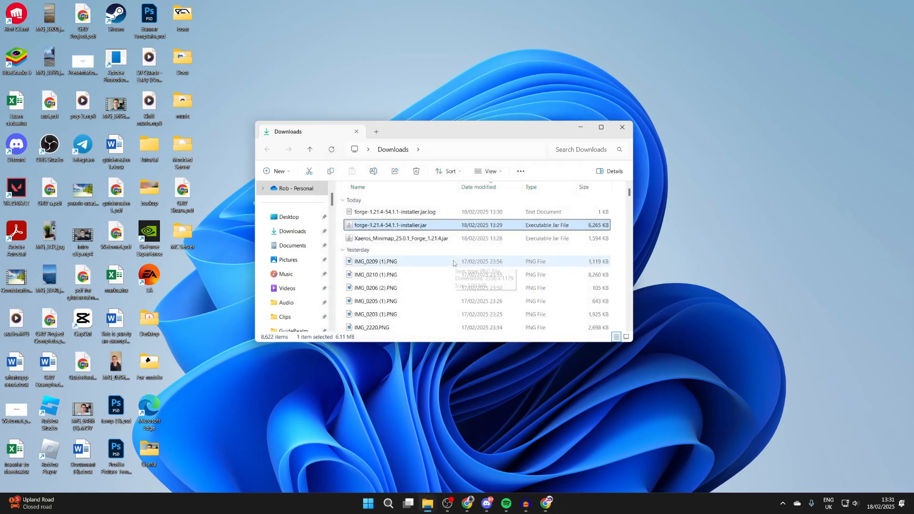
{"action": "left_click", "coordinate": [388, 504]}
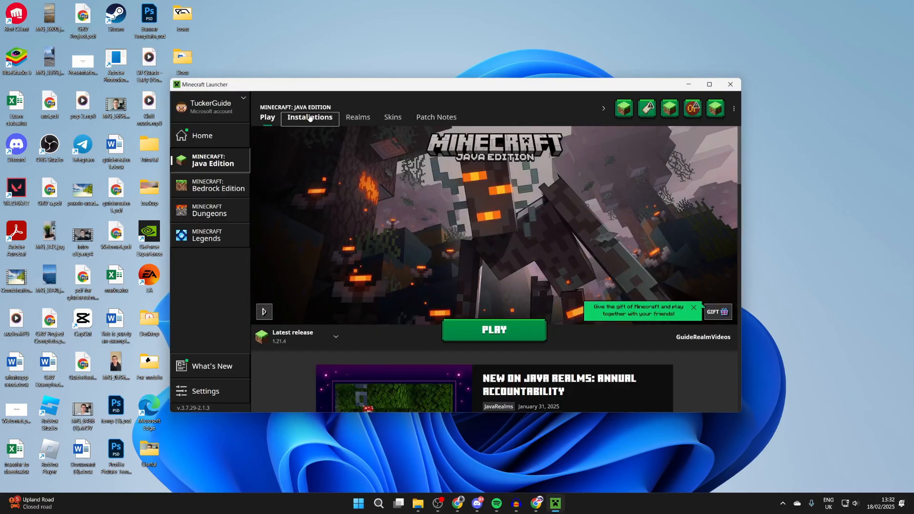
Step: Open the forge 1.21.4-forge-54.1.1 installation's .minecraft folder from the Installations list
{"action": "left_click", "coordinate": [309, 117]}
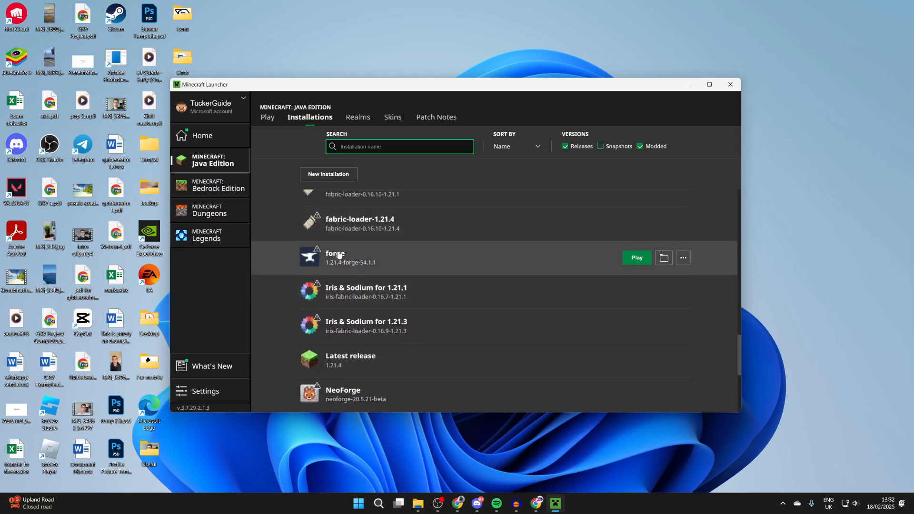
{"action": "mouse_move", "coordinate": [664, 257]}
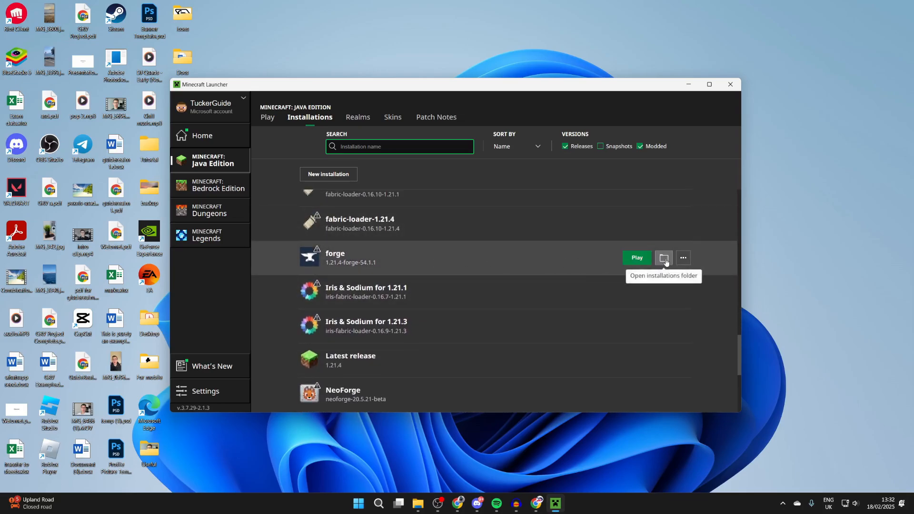
{"action": "left_click", "coordinate": [663, 258]}
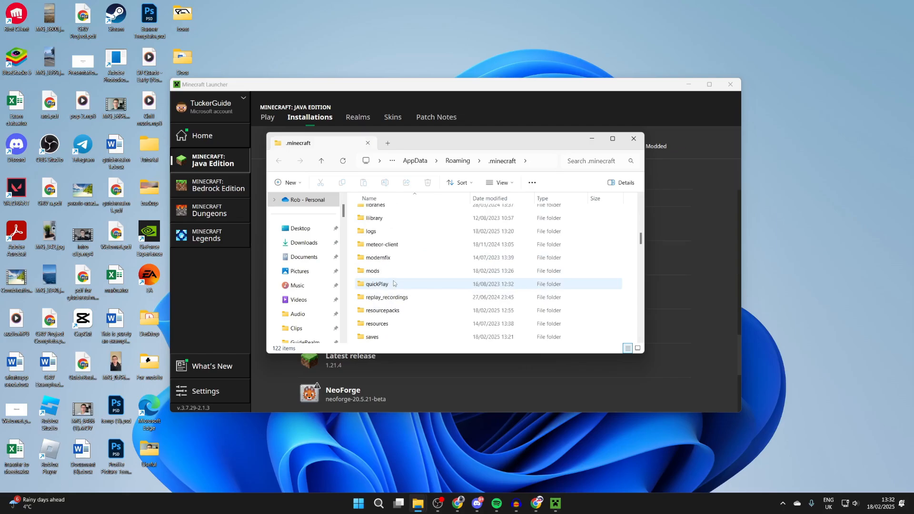
Step: Open the empty mods folder, add the Xaeros_Minimap jar, and close the Downloads window
{"action": "double_click", "coordinate": [372, 271]}
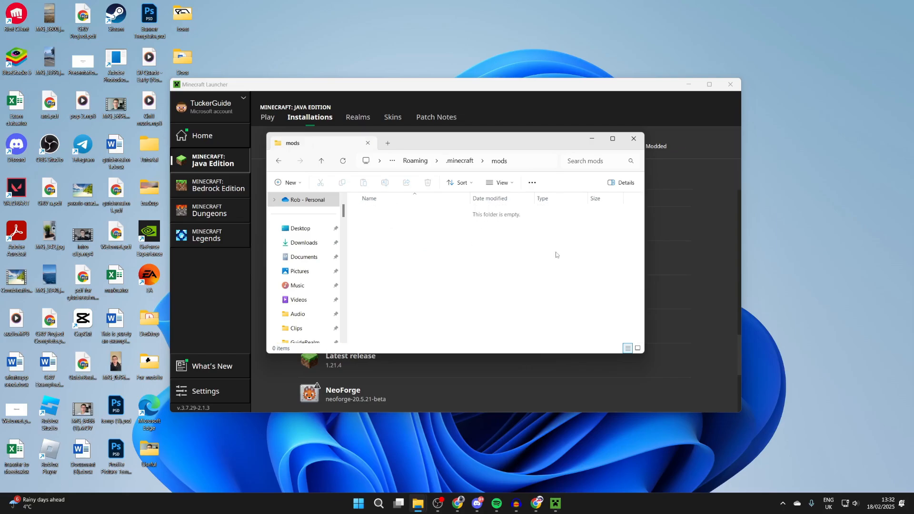
{"action": "mouse_move", "coordinate": [417, 458]}
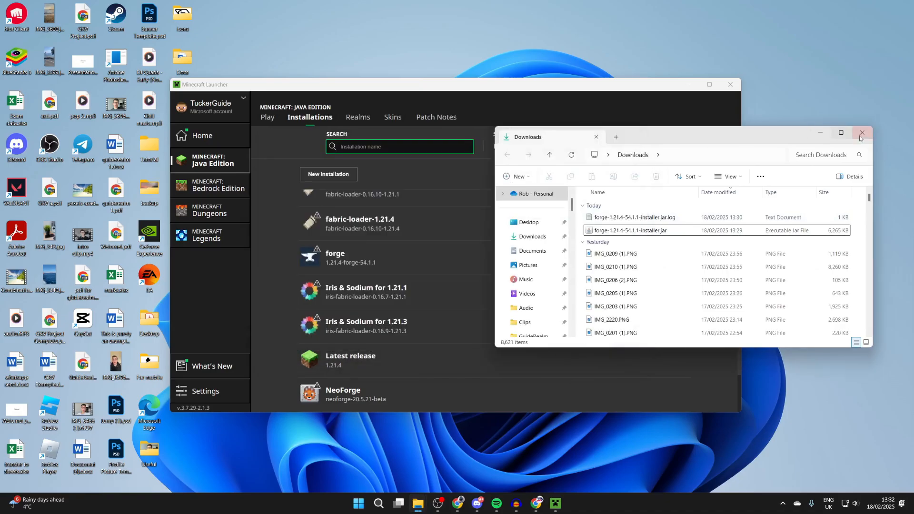
{"action": "left_click", "coordinate": [863, 133]}
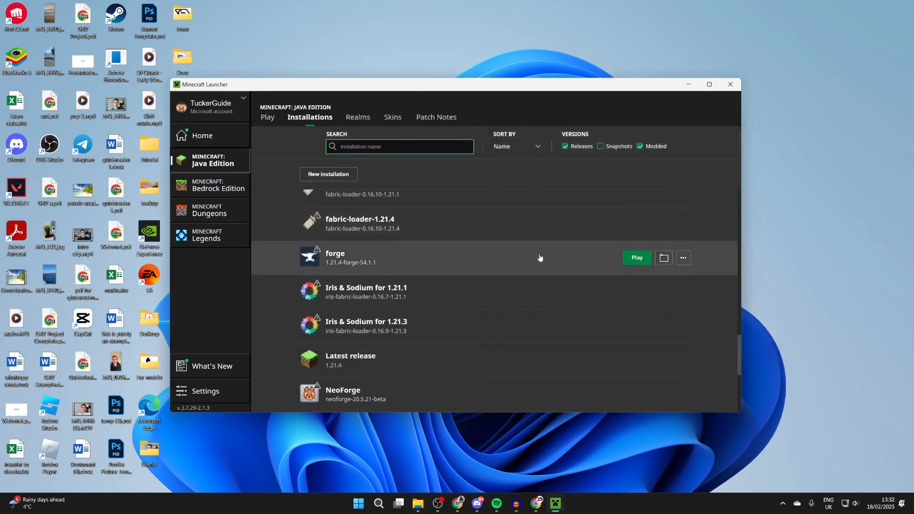
{"action": "mouse_move", "coordinate": [643, 269]}
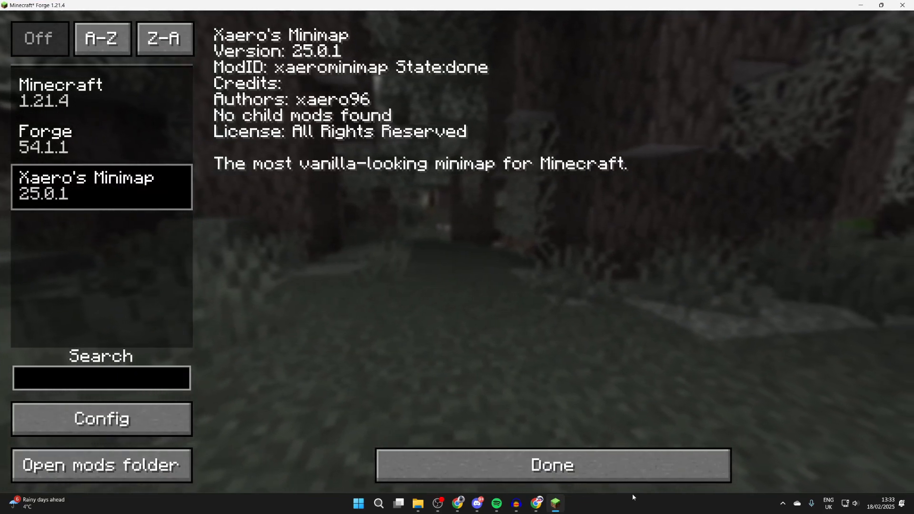
Step: Load a singleplayer world from the Singleplayer world list
{"action": "left_click", "coordinate": [551, 465]}
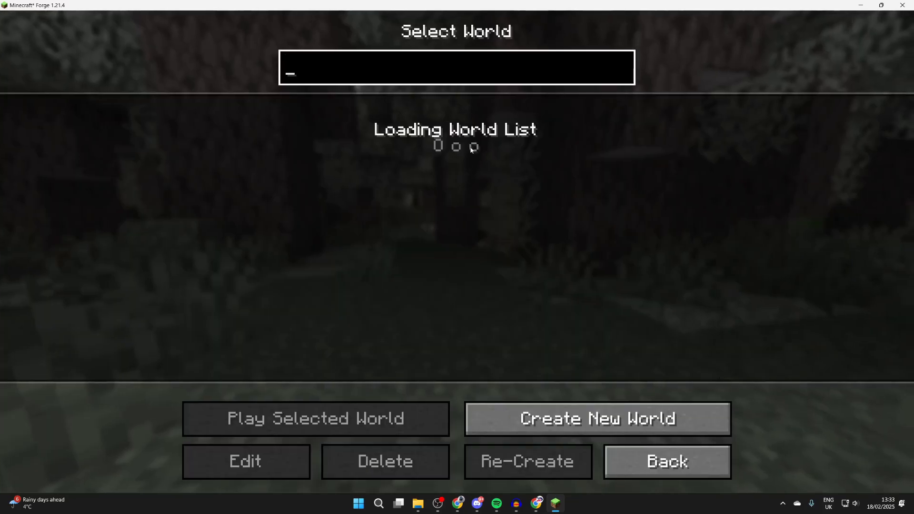
{"action": "left_click", "coordinate": [598, 419]}
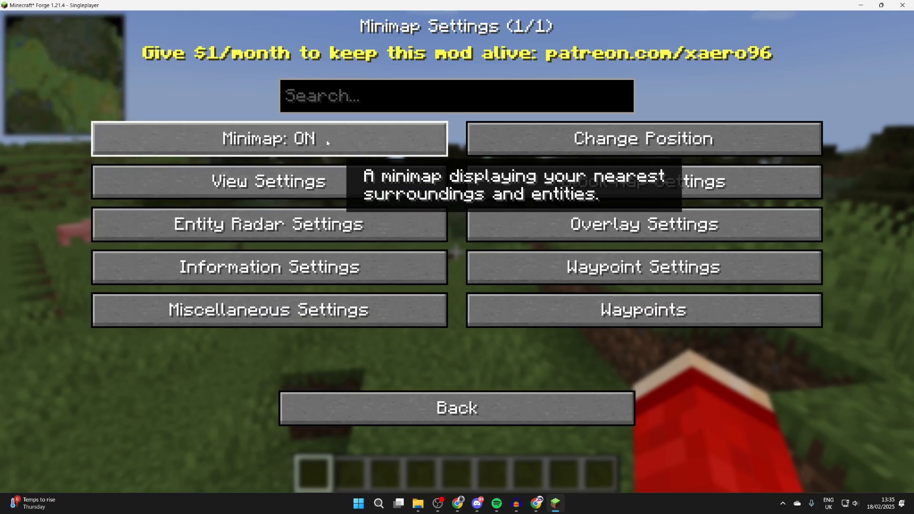
{"action": "mouse_move", "coordinate": [644, 138]}
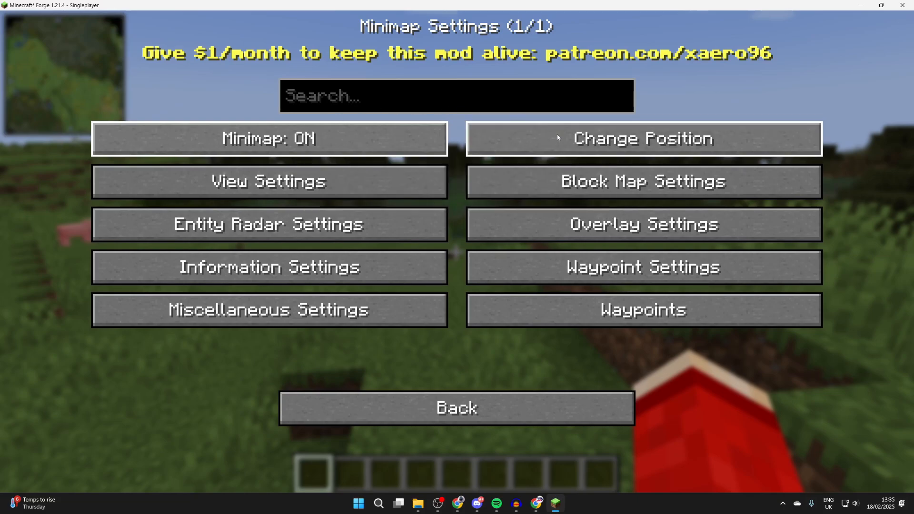
Step: Open Change Position and View Settings and set the minimap Shape to Circle
{"action": "left_click", "coordinate": [644, 138]}
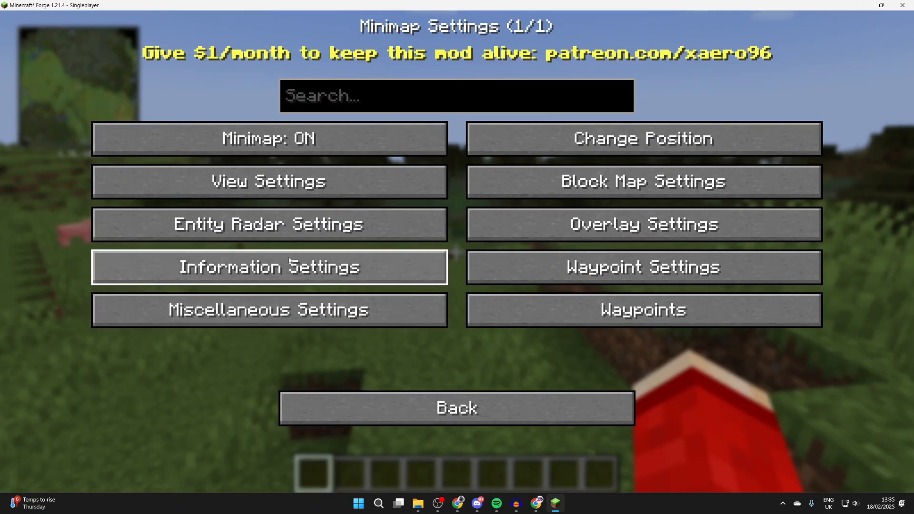
{"action": "left_click", "coordinate": [268, 181]}
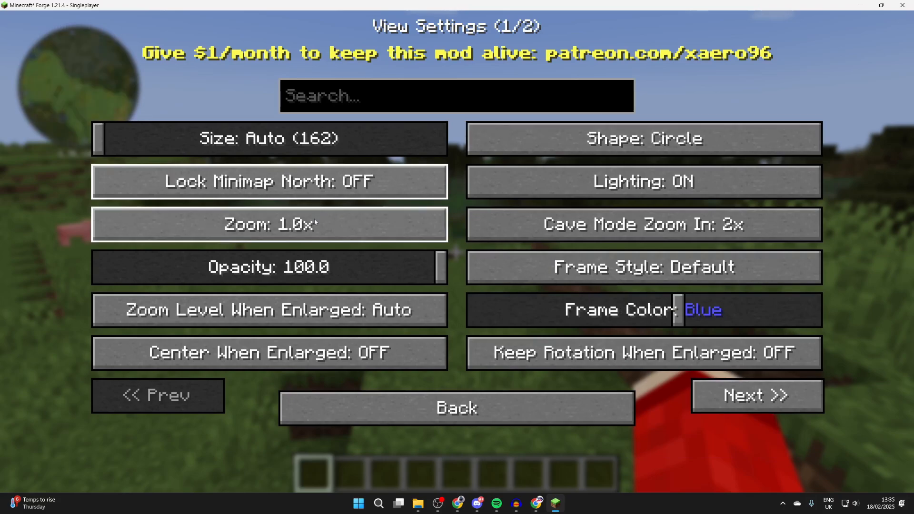
{"action": "left_click", "coordinate": [456, 408]}
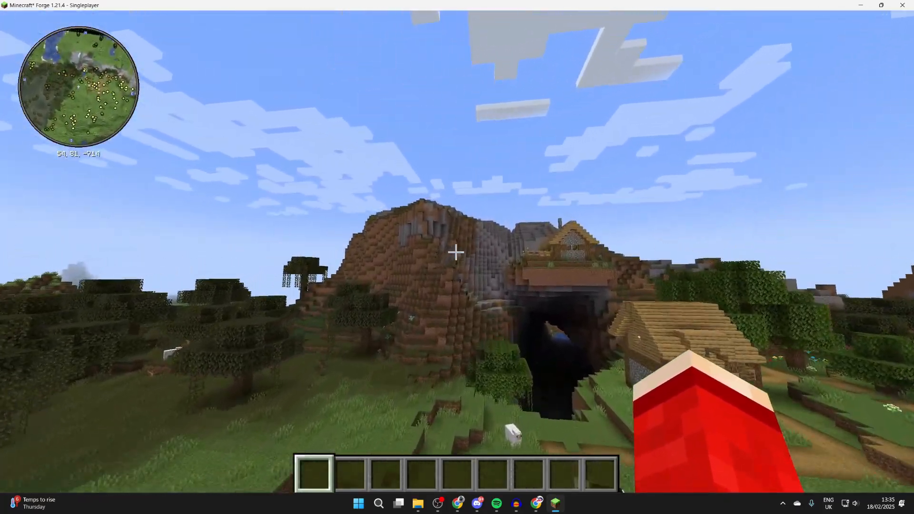
{"action": "mouse_move", "coordinate": [455, 252]}
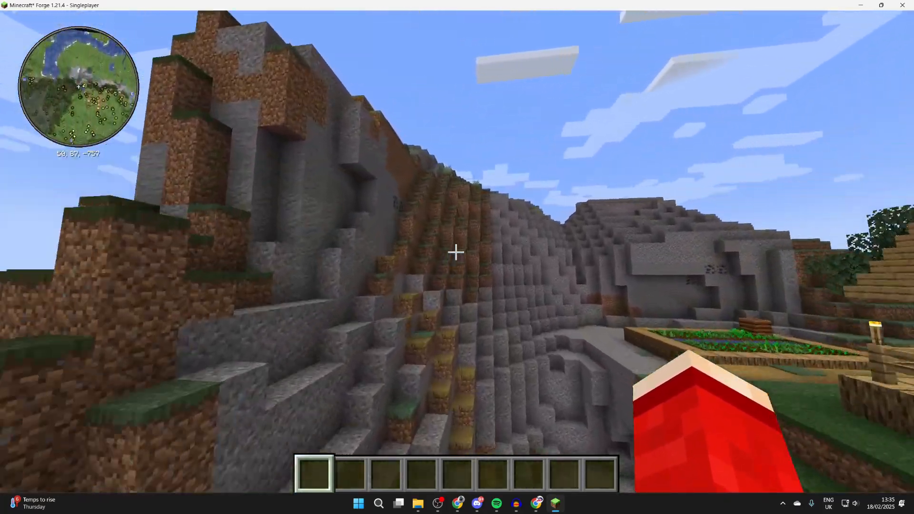
Step: Pause to the Game Menu after exploring with the circular minimap
{"action": "key", "text": "Escape"}
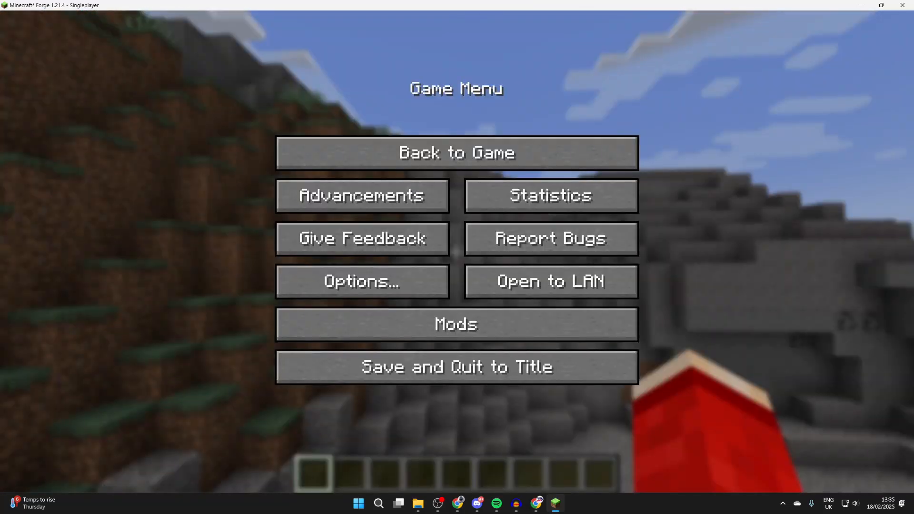